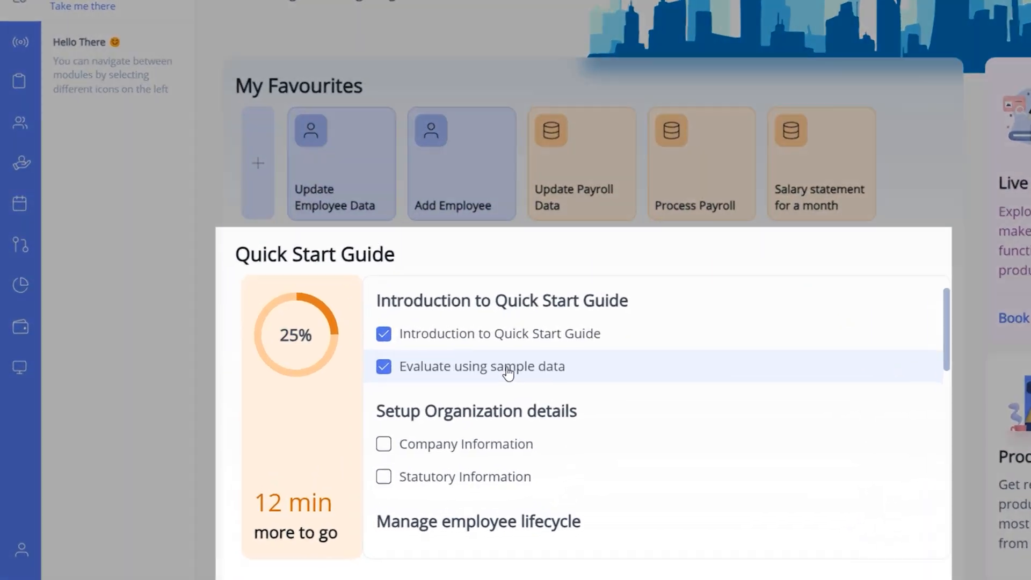
# Scroll up the Welcome page and follow 'Take me there' from the Quick Start Guide.
pyautogui.scroll(3)
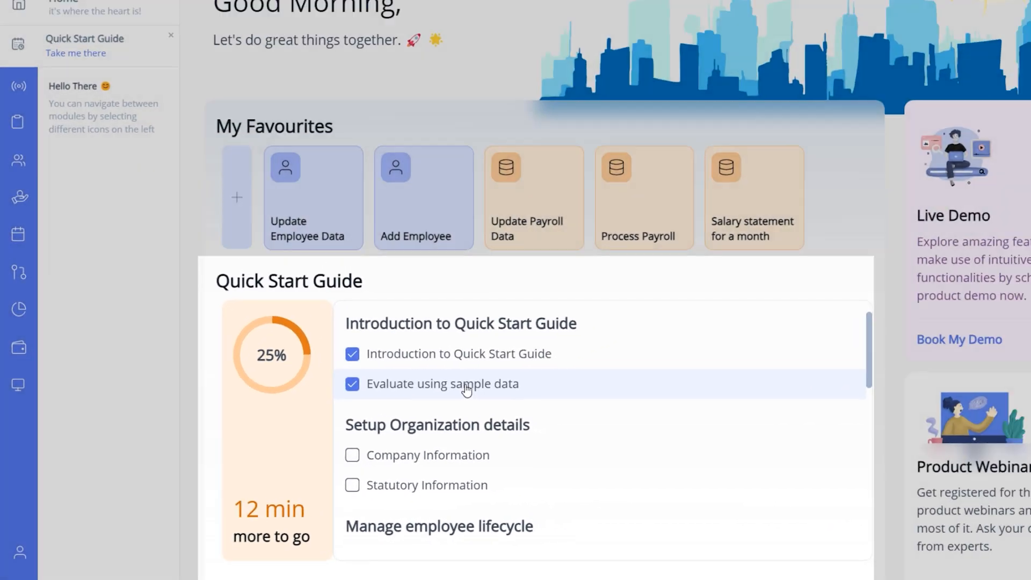
pyautogui.scroll(3)
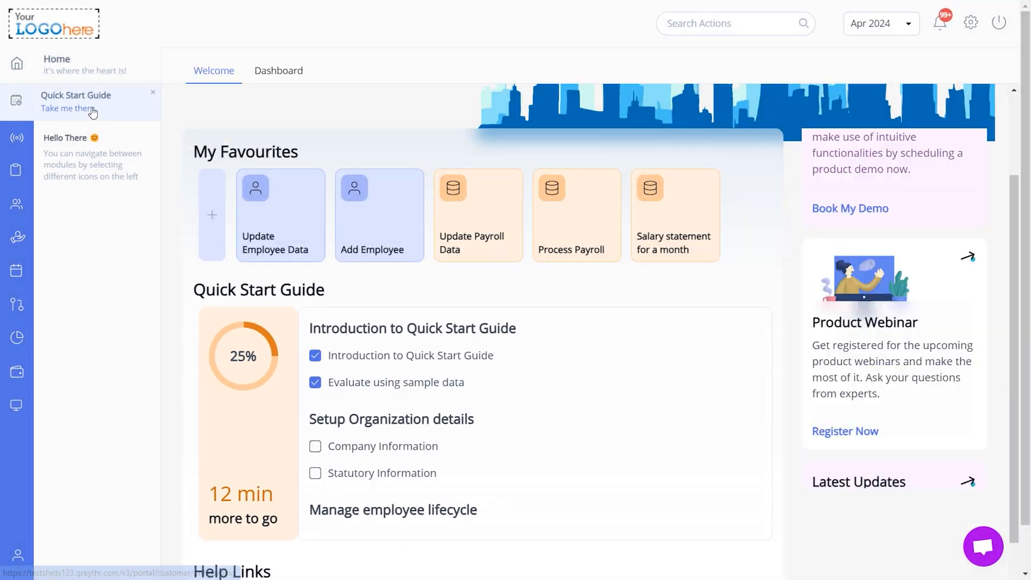
pyautogui.click(69, 108)
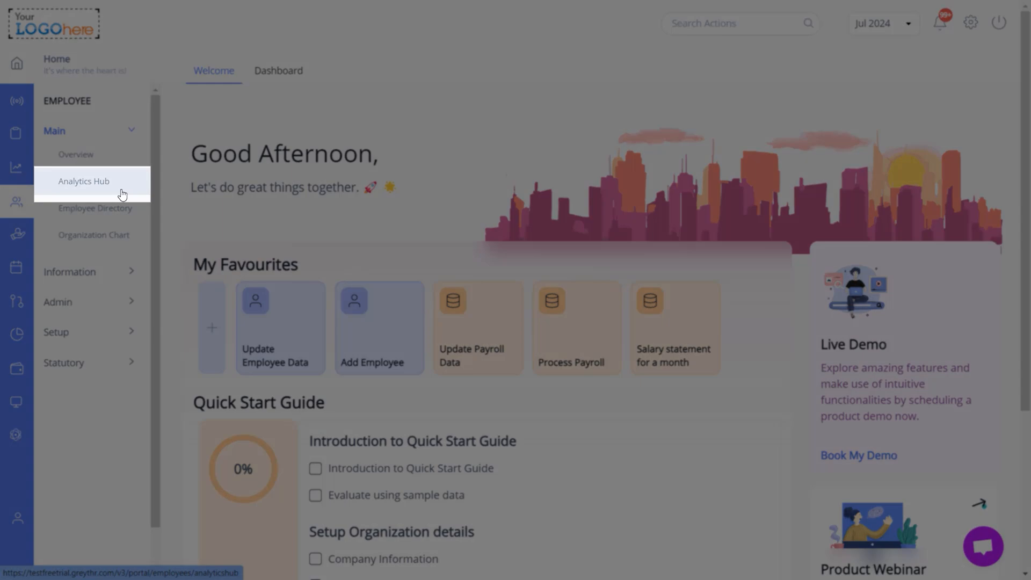
# Open Employee > Analytics Hub to view the All Employee Info report.
pyautogui.click(84, 181)
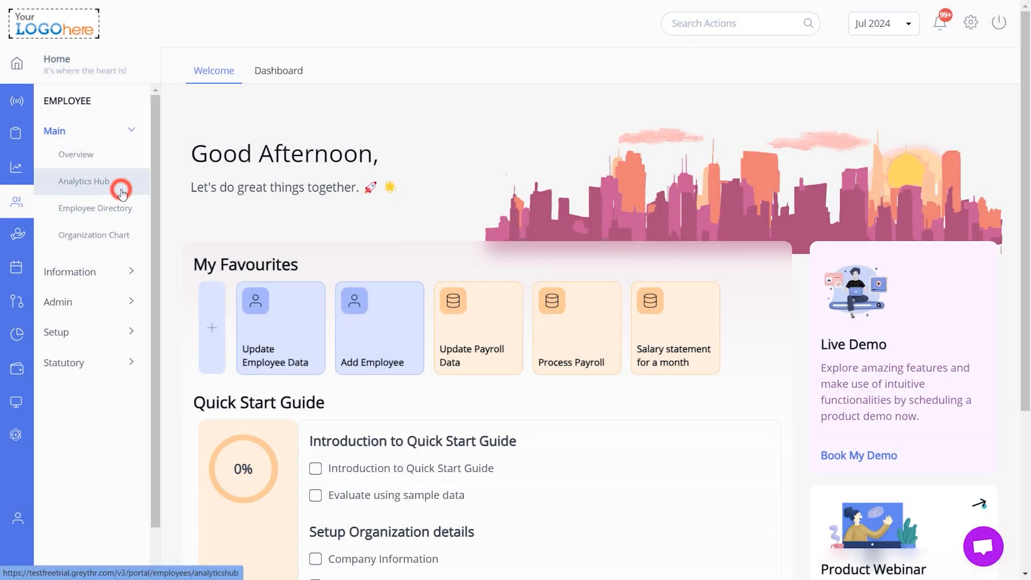
pyautogui.click(371, 327)
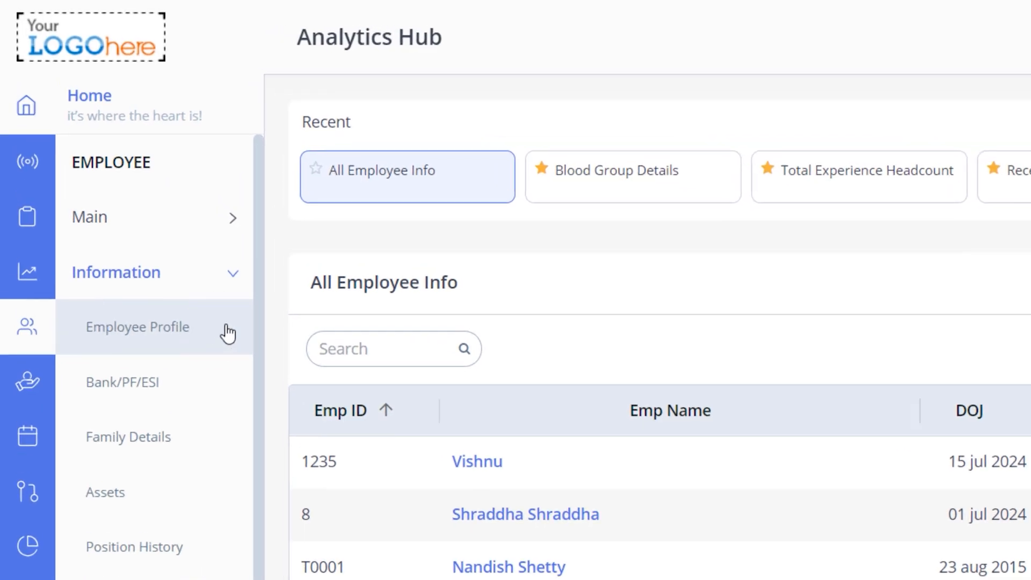
pyautogui.click(137, 327)
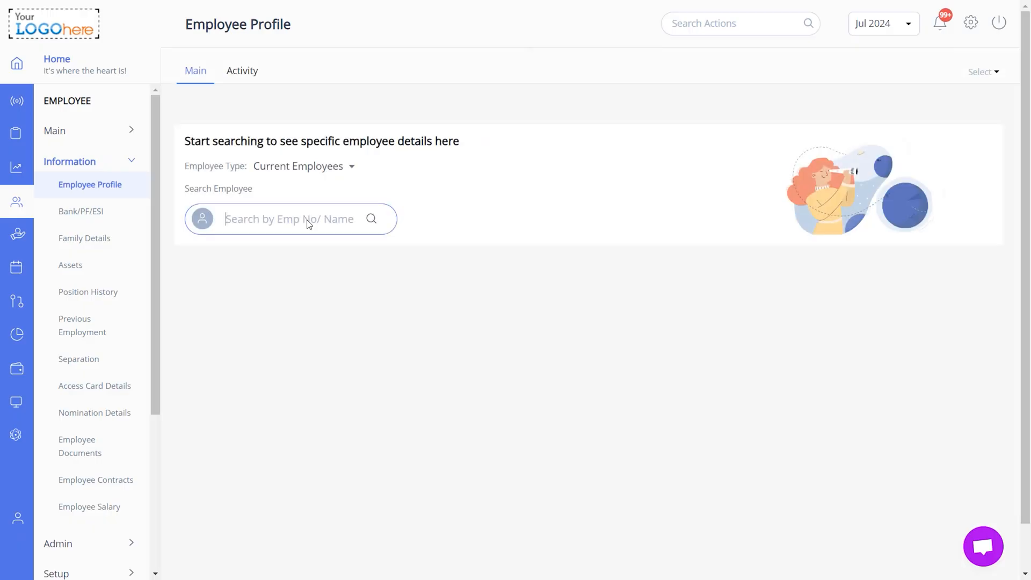
pyautogui.write('1')
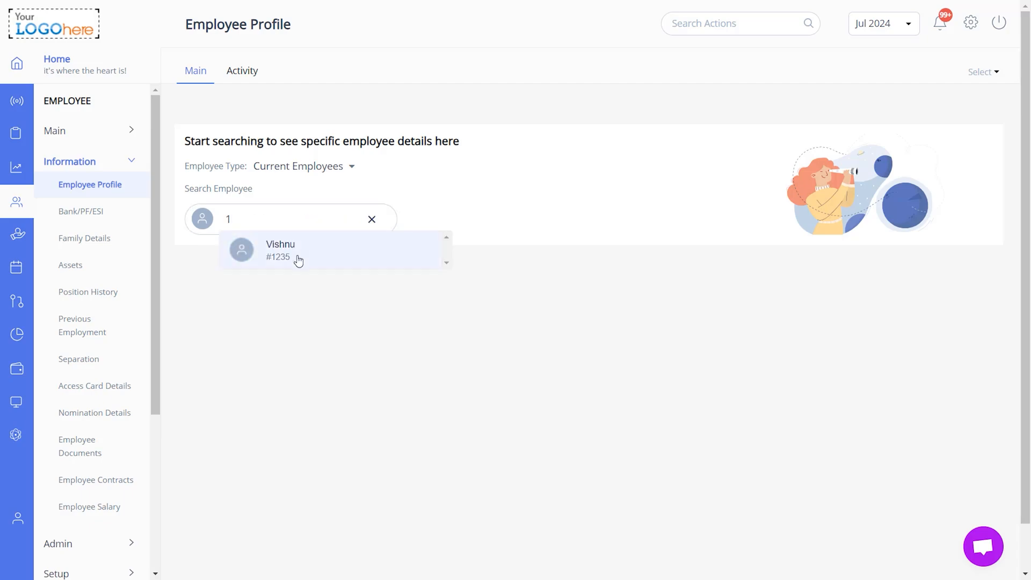
pyautogui.click(281, 250)
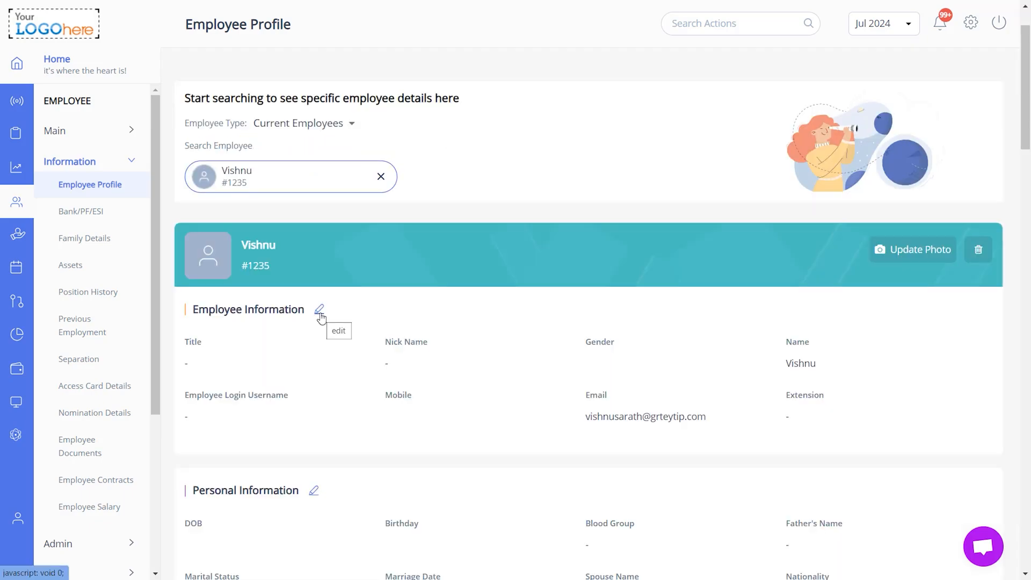
# Put the Employee Information and Joining Details sections into edit mode.
pyautogui.click(319, 311)
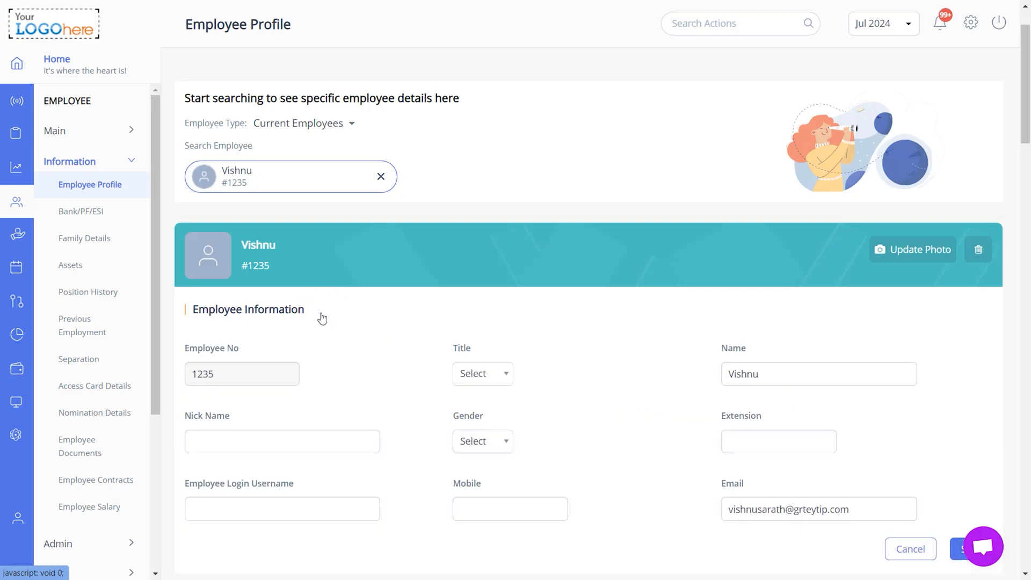
pyautogui.scroll(-3)
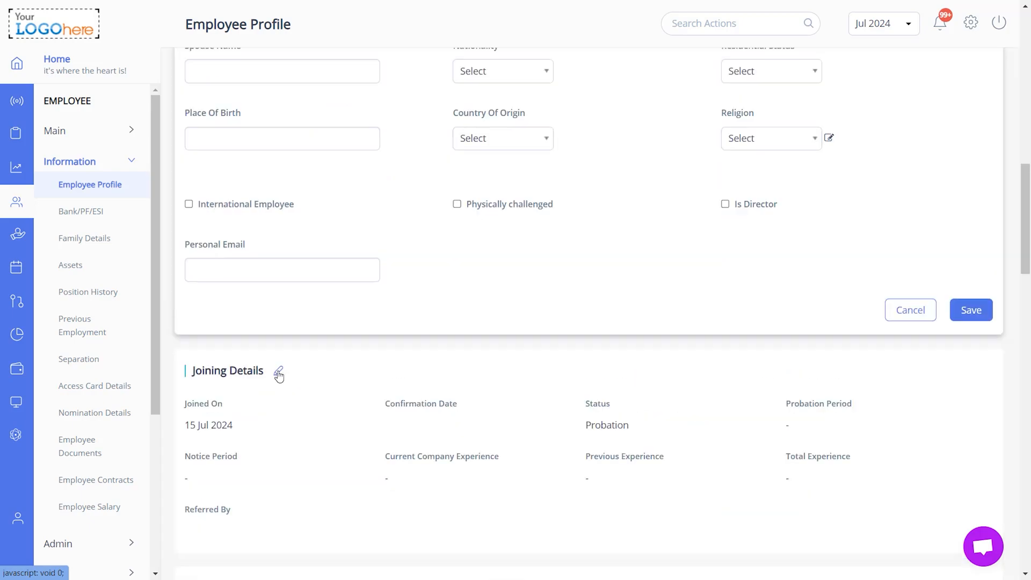
pyautogui.click(278, 374)
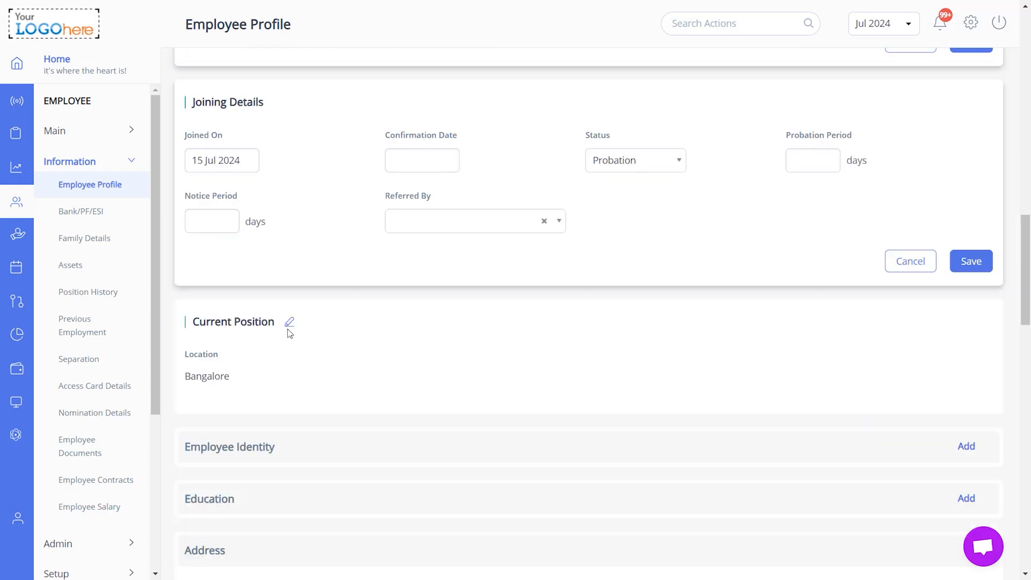
pyautogui.click(17, 238)
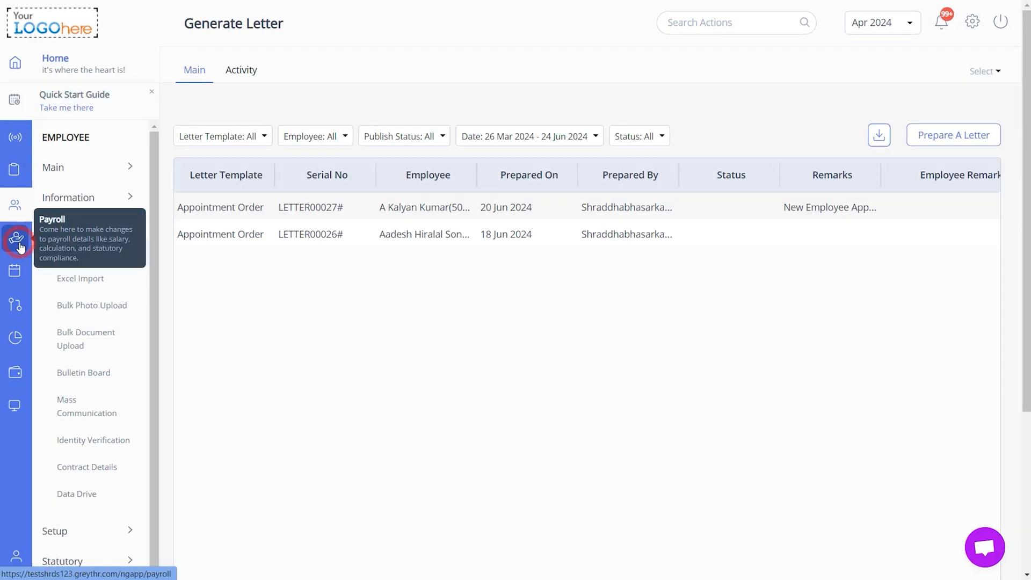
pyautogui.click(16, 238)
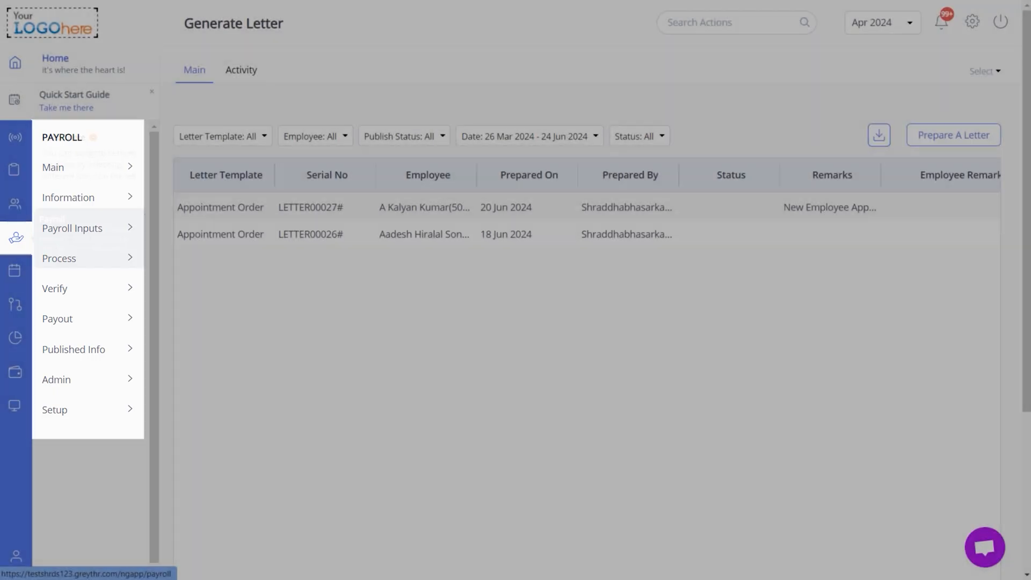
pyautogui.click(71, 228)
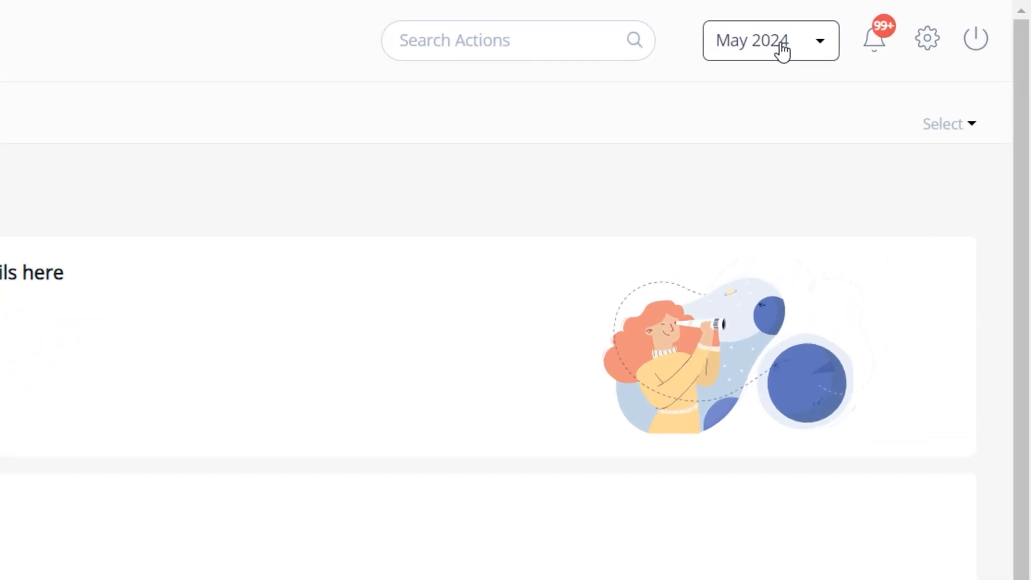
pyautogui.click(770, 40)
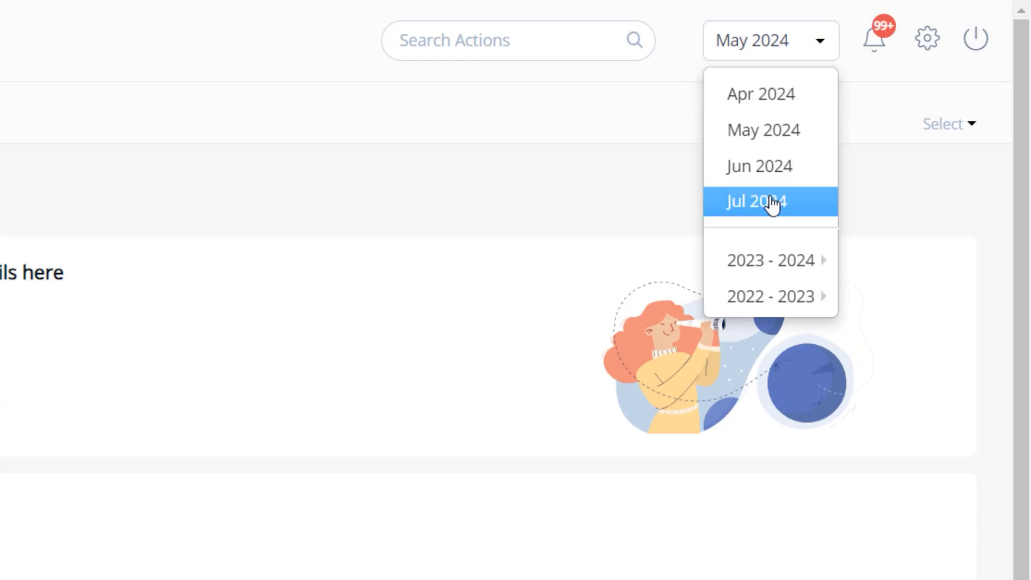
pyautogui.click(757, 202)
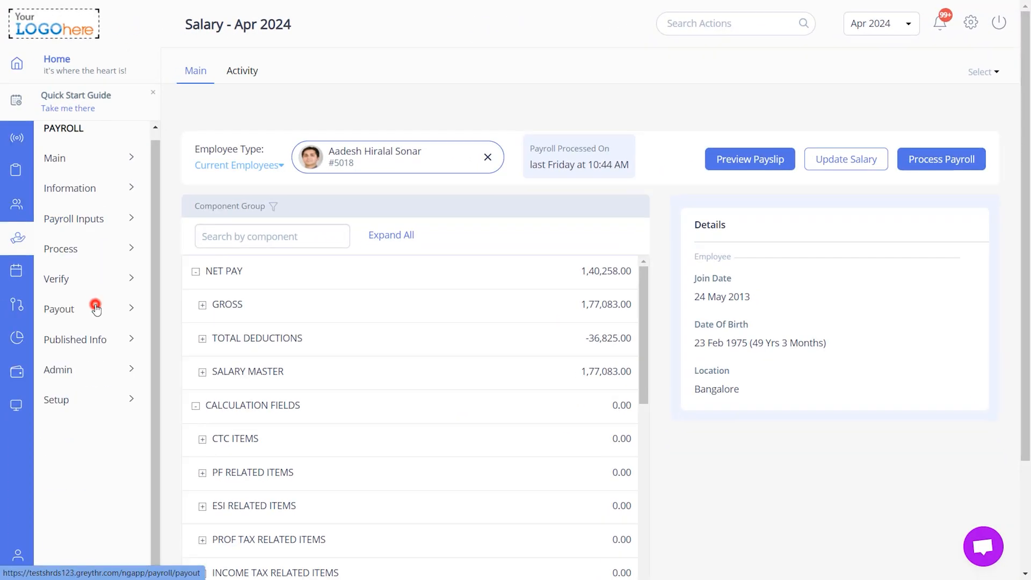
# Expand Payroll's Payout menu and open the Payslips list.
pyautogui.click(58, 309)
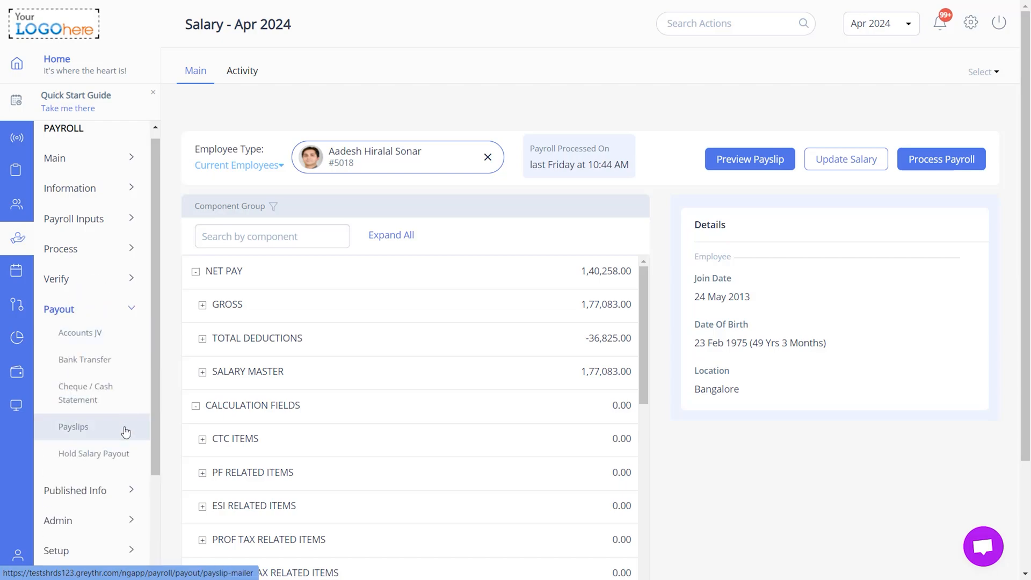
pyautogui.click(73, 426)
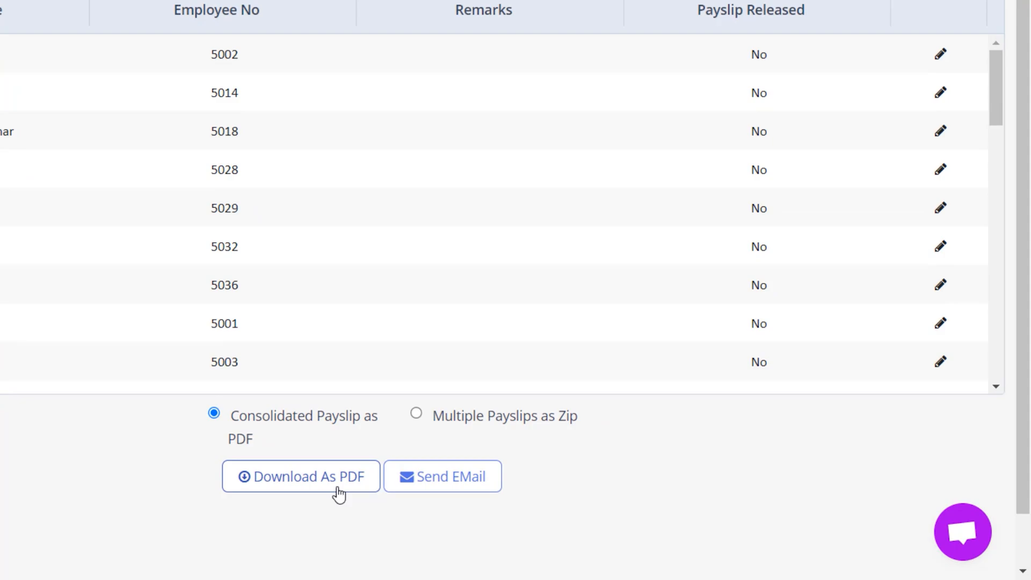
pyautogui.moveTo(438, 490)
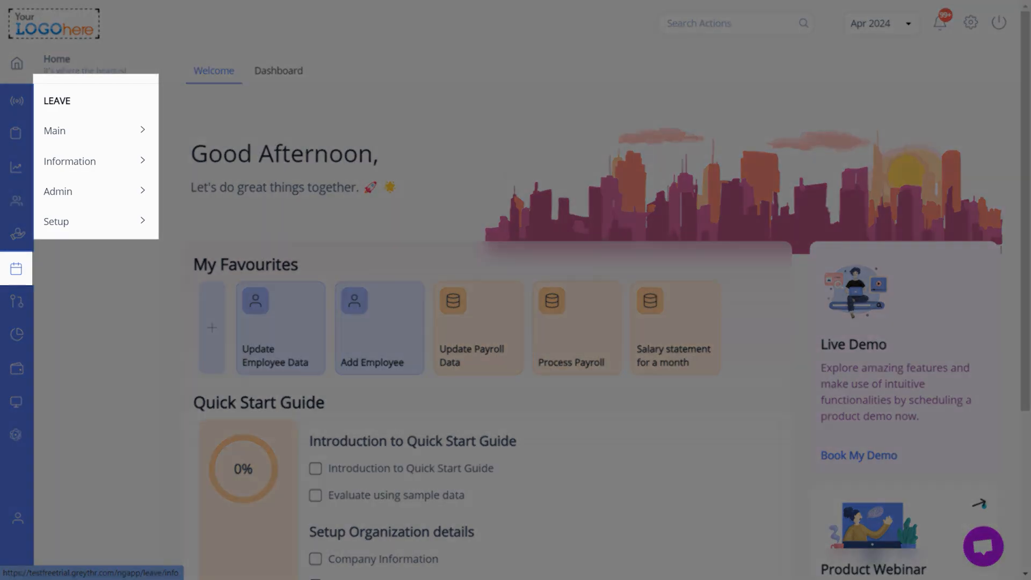
pyautogui.moveTo(18, 102)
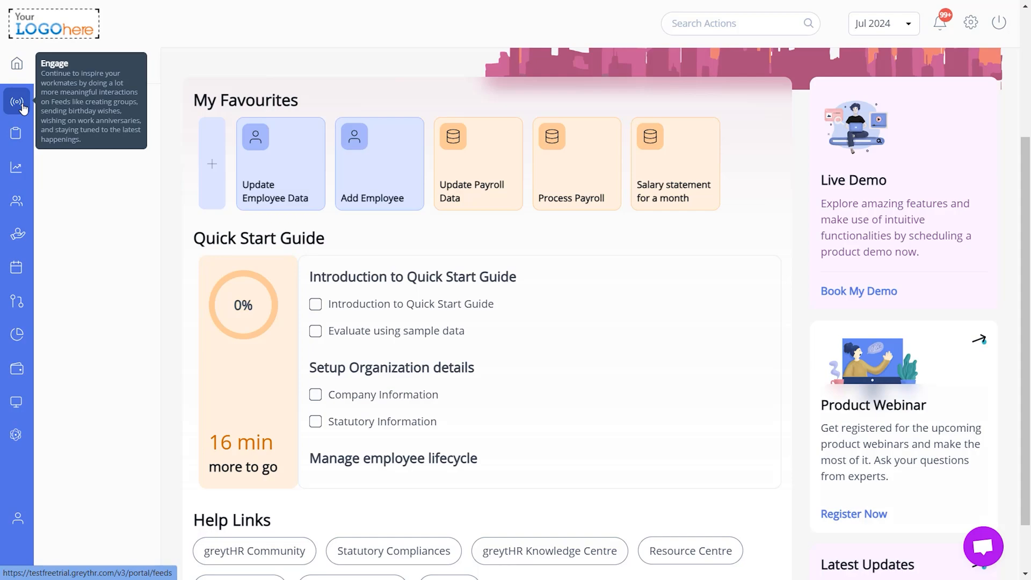
pyautogui.moveTo(18, 135)
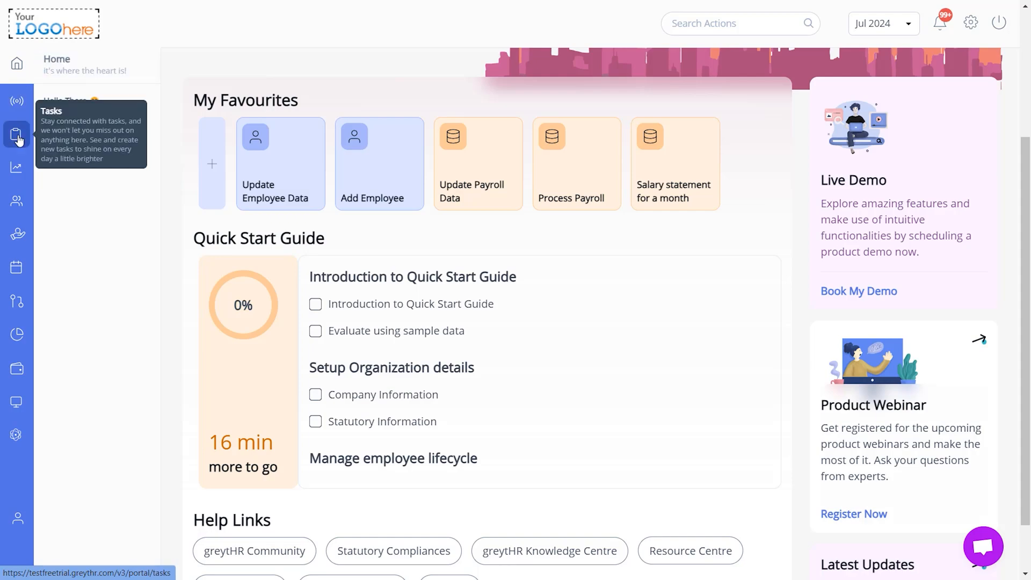
pyautogui.moveTo(18, 167)
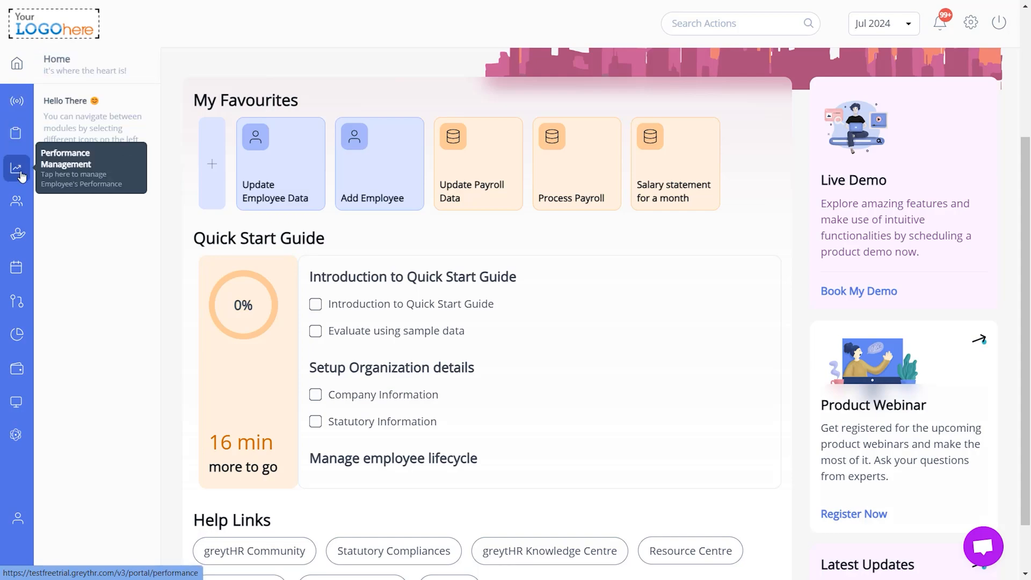
pyautogui.moveTo(18, 303)
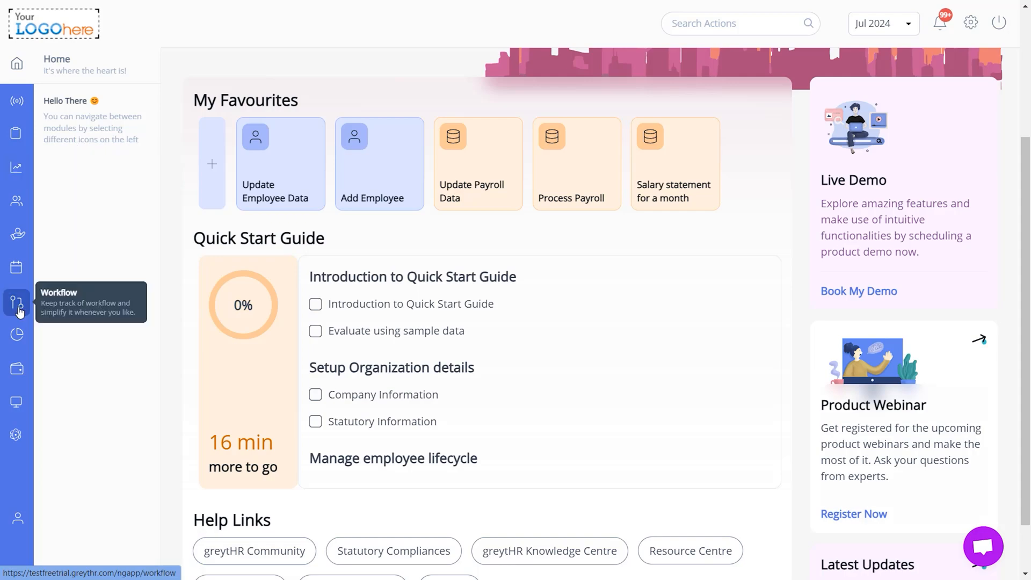
pyautogui.scroll(3)
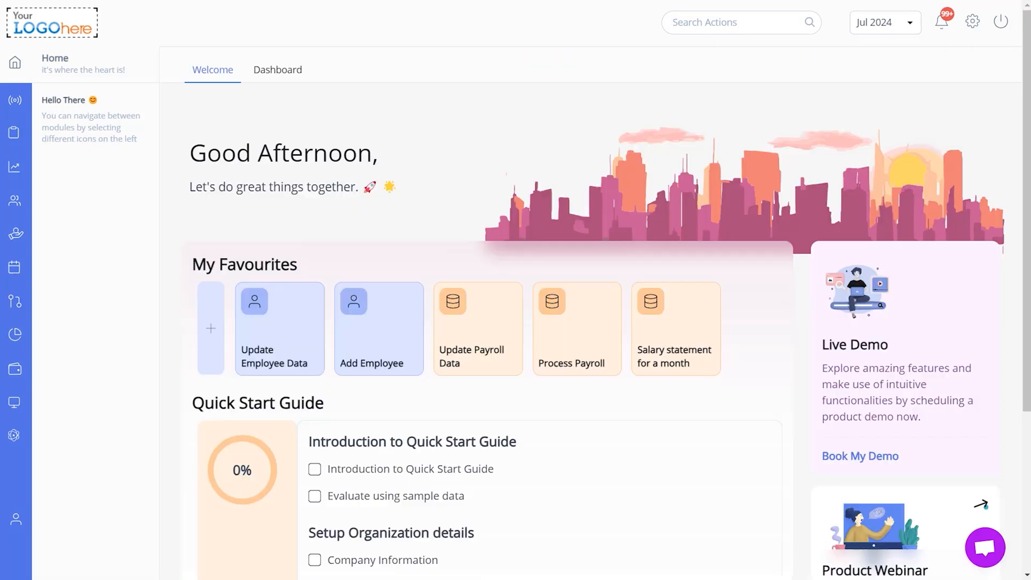